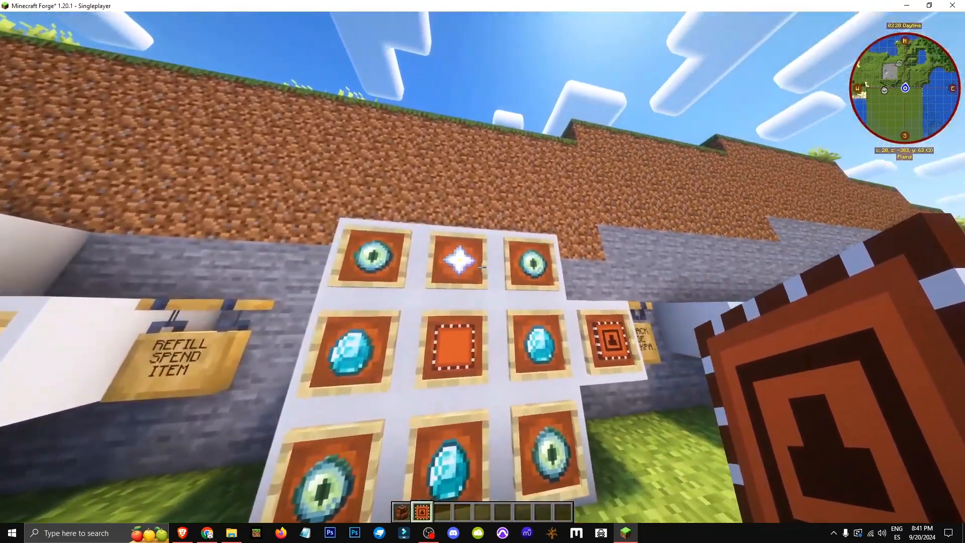
- View the Sophisticated Backpacks Inception Upgrade sitting in the hotbar
key(e)
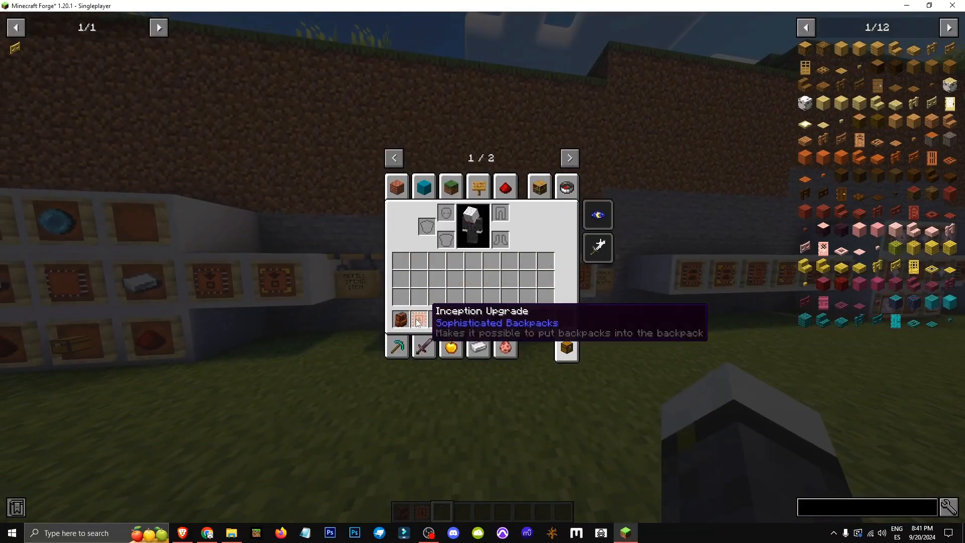
- Search the creative list and put a second Backpack into hotbar slot 6
key(Escape)
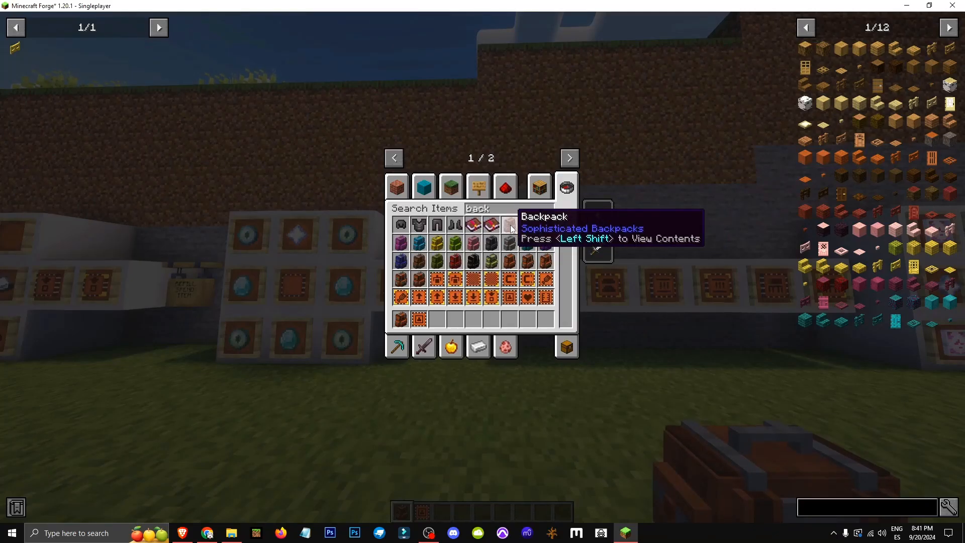
text(6)
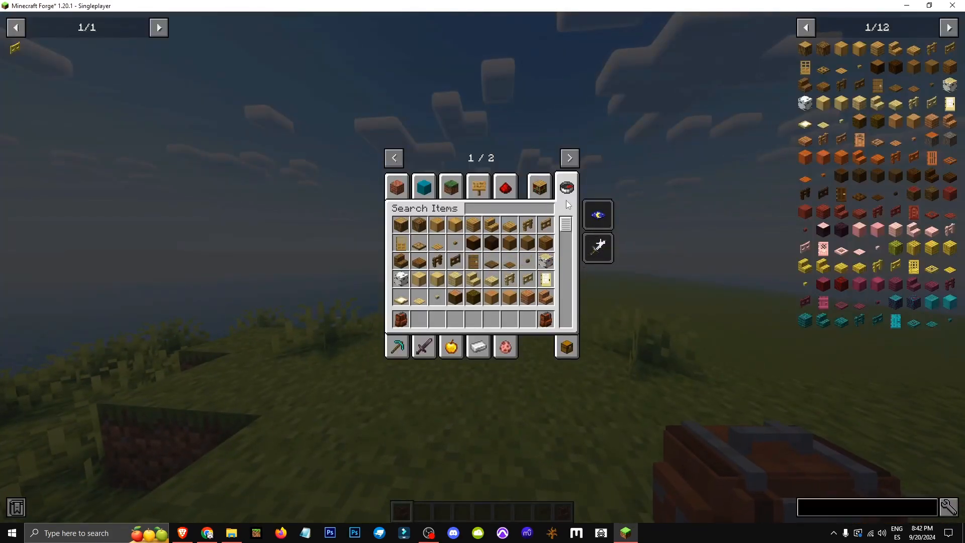
- Install the Magnet Upgrade in the backpack and return to the world
text(upg)
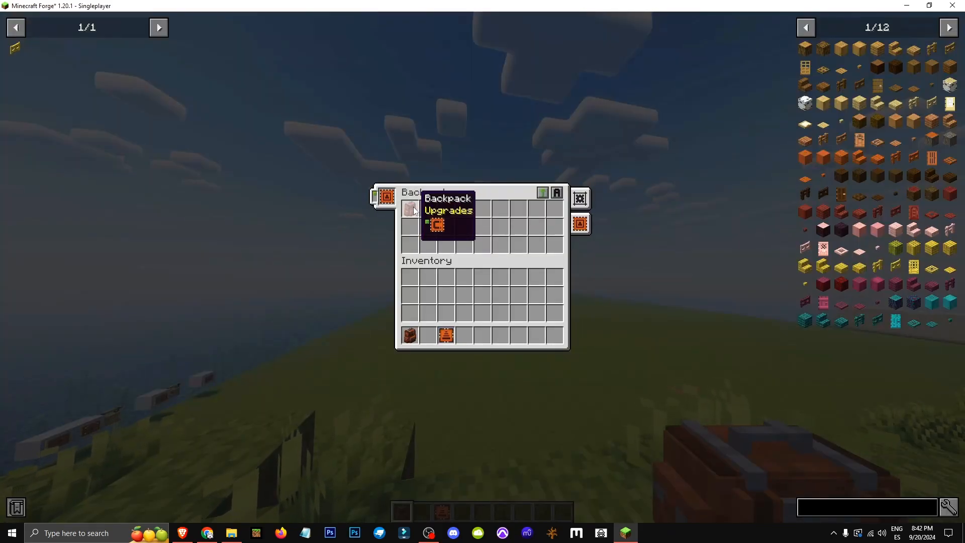
key(Escape)
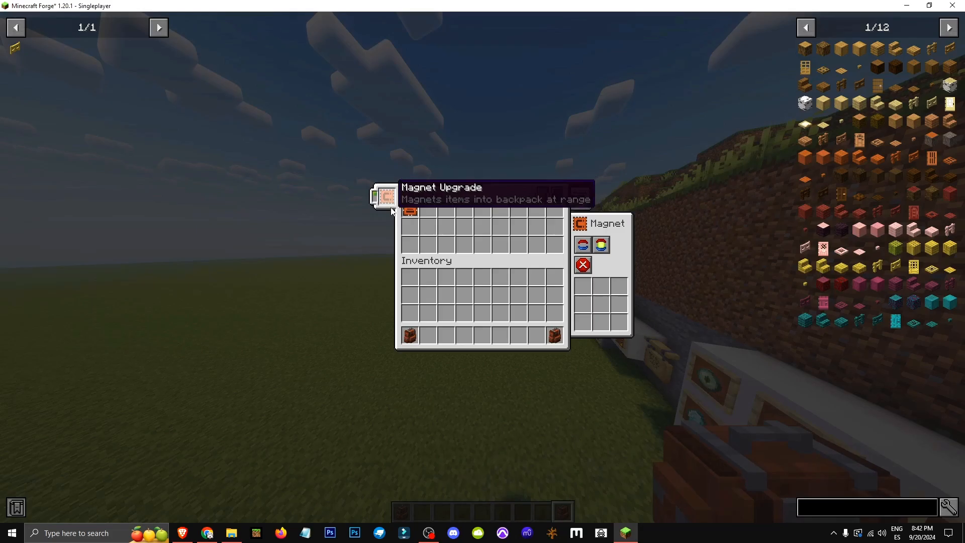
key(Escape)
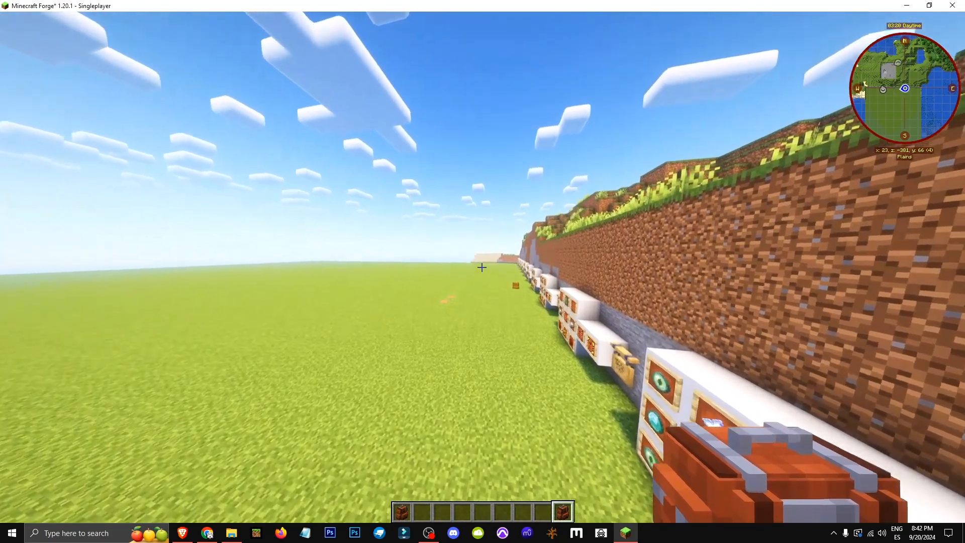